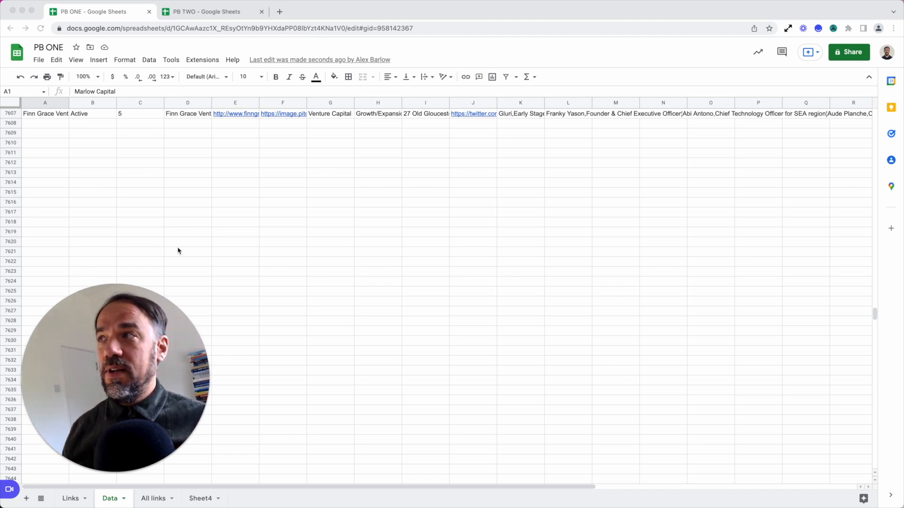
Review the PB TWO spreadsheet's Data sheet, then return to PB ONE with rows filled through 7674
{"action": "scroll", "scroll_direction": "up", "scroll_amount": 3}
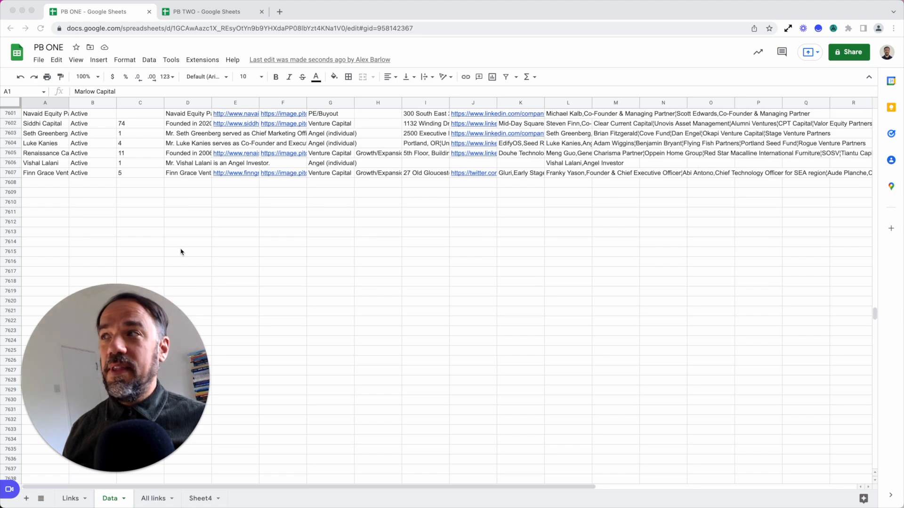
{"action": "mouse_move", "coordinate": [113, 101]}
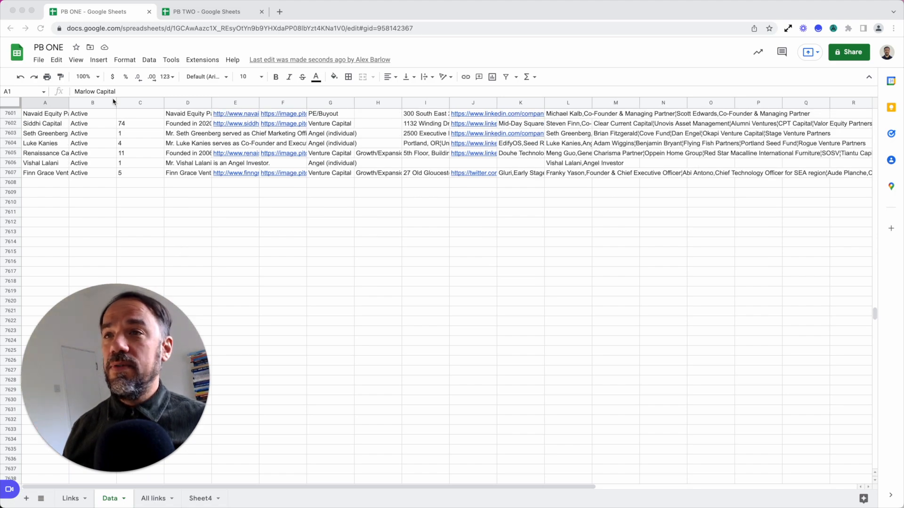
{"action": "left_click", "coordinate": [212, 11]}
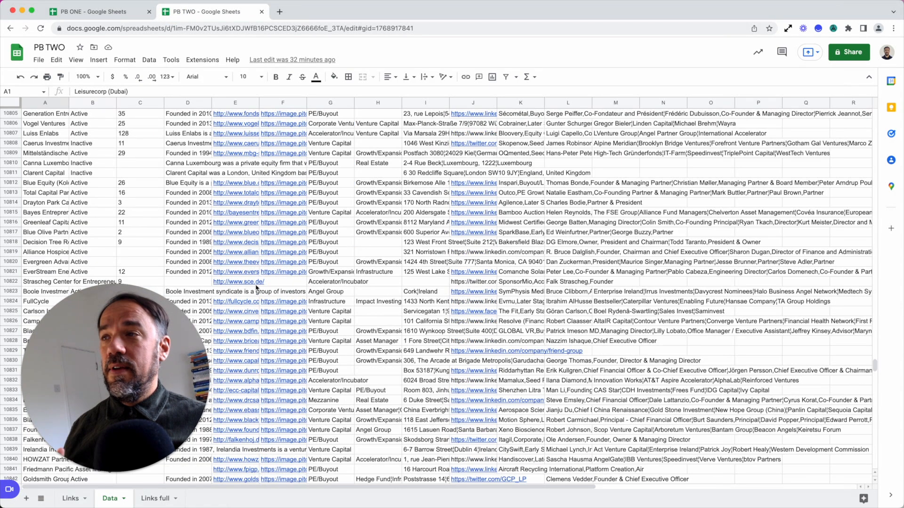
{"action": "scroll", "scroll_direction": "down", "scroll_amount": 3}
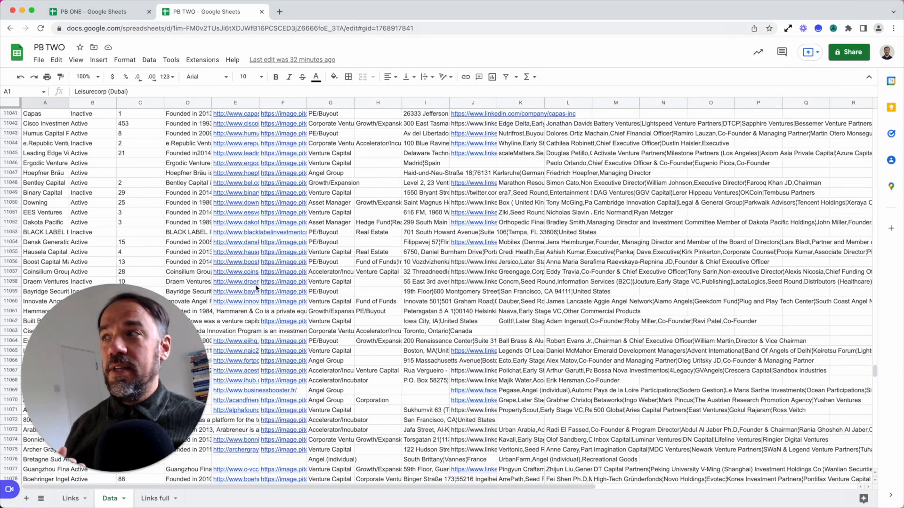
{"action": "scroll", "scroll_direction": "down", "scroll_amount": 3}
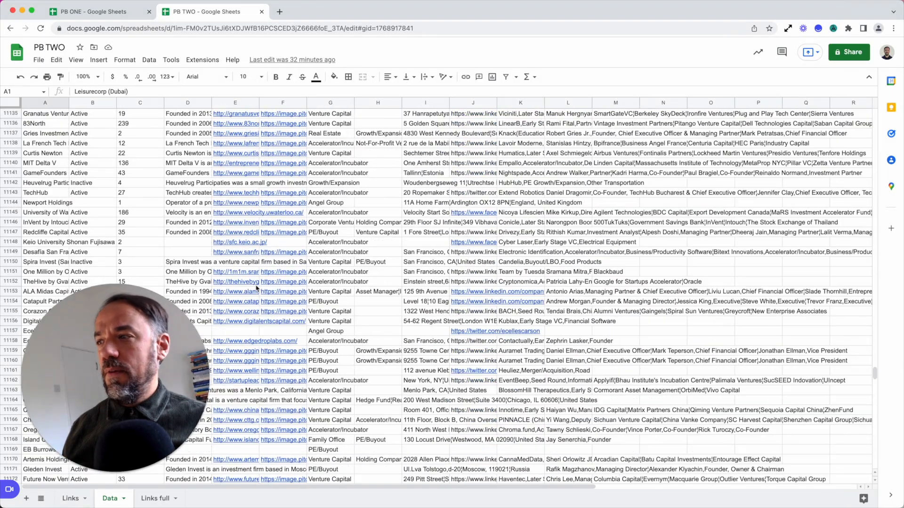
{"action": "scroll", "scroll_direction": "down", "scroll_amount": 3}
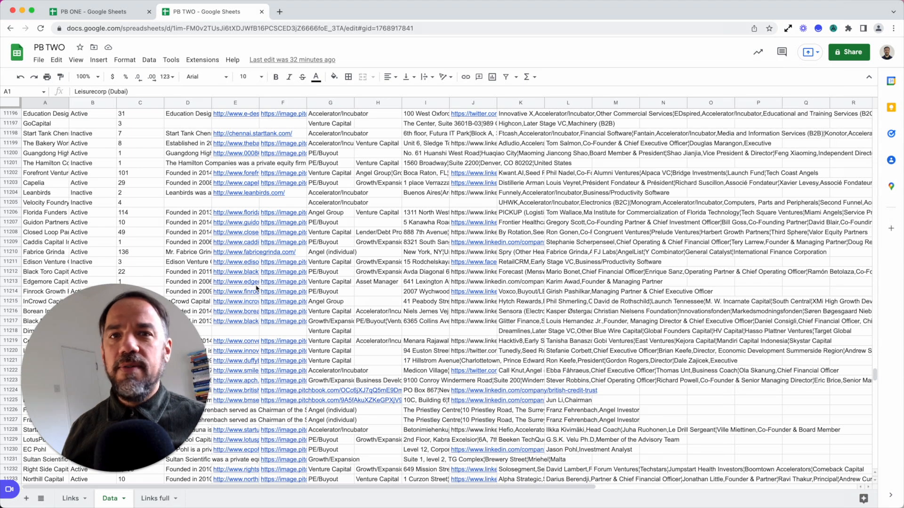
{"action": "mouse_move", "coordinate": [236, 261]}
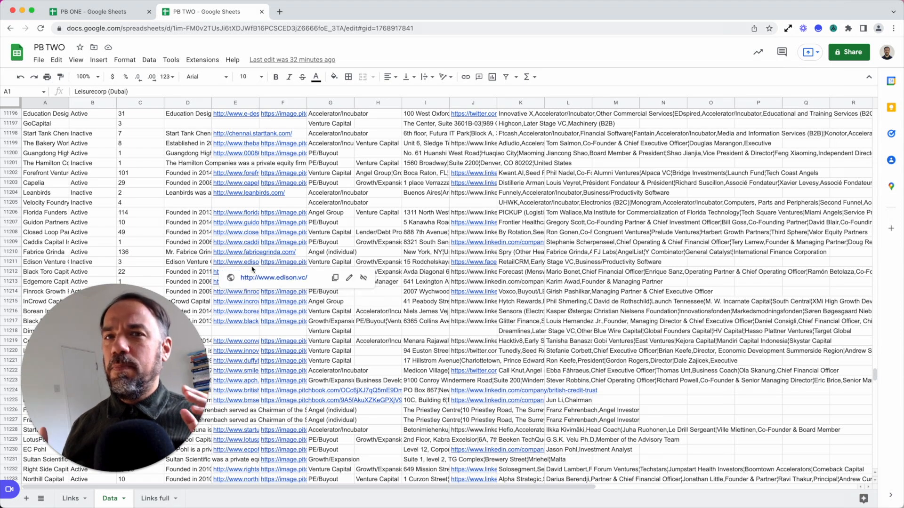
{"action": "scroll", "scroll_direction": "down", "scroll_amount": 3}
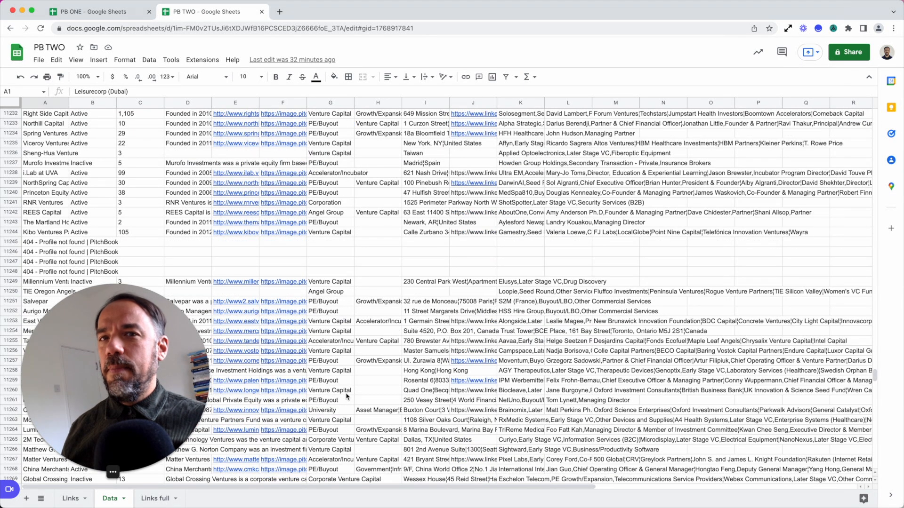
{"action": "left_click", "coordinate": [89, 11]}
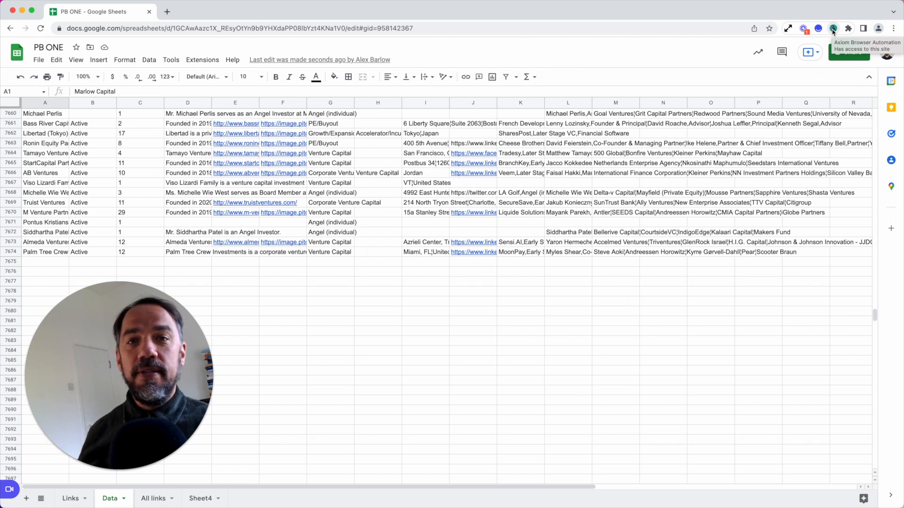
Create a new Axiom automation whose first step scrapes data from the PB ONE webpage URL
{"action": "left_click", "coordinate": [832, 28]}
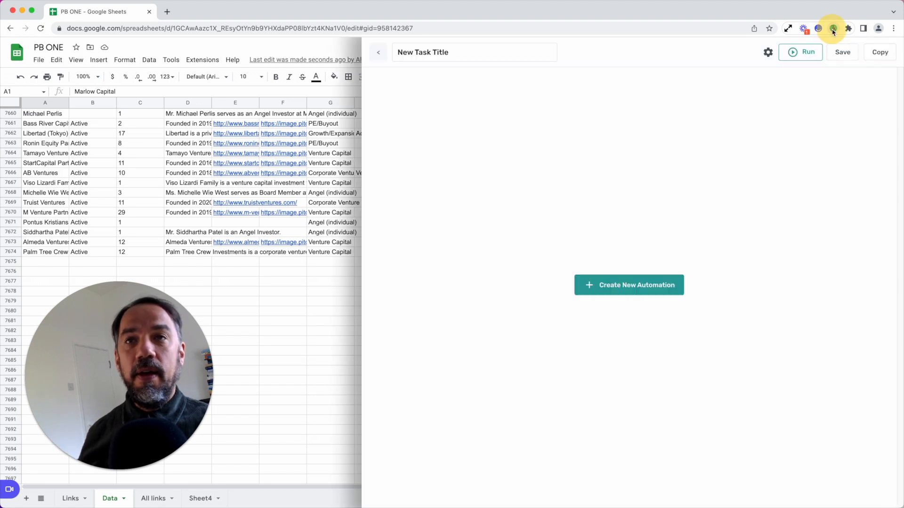
{"action": "mouse_move", "coordinate": [618, 295]}
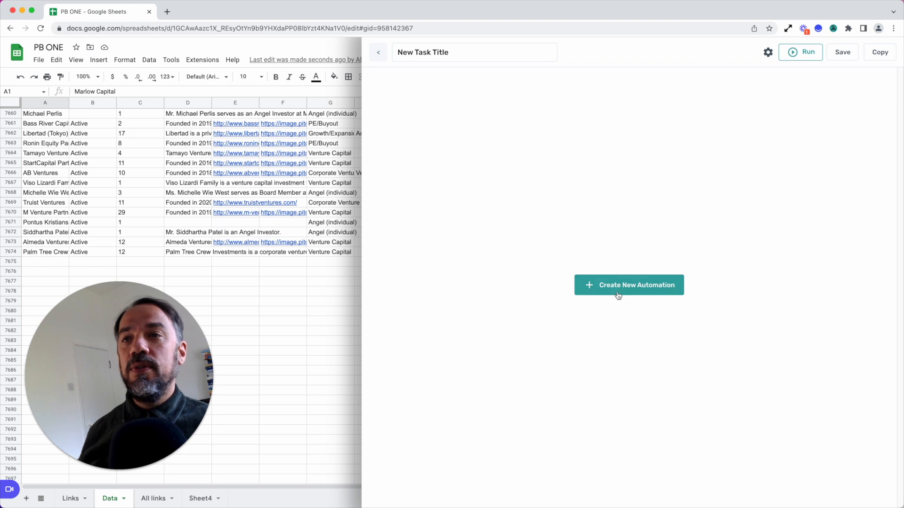
{"action": "left_click", "coordinate": [628, 284]}
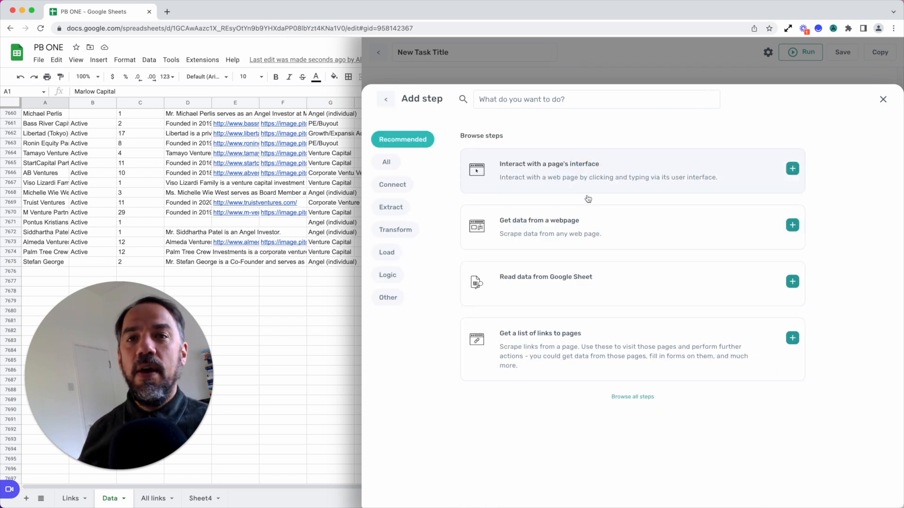
{"action": "mouse_move", "coordinate": [586, 225]}
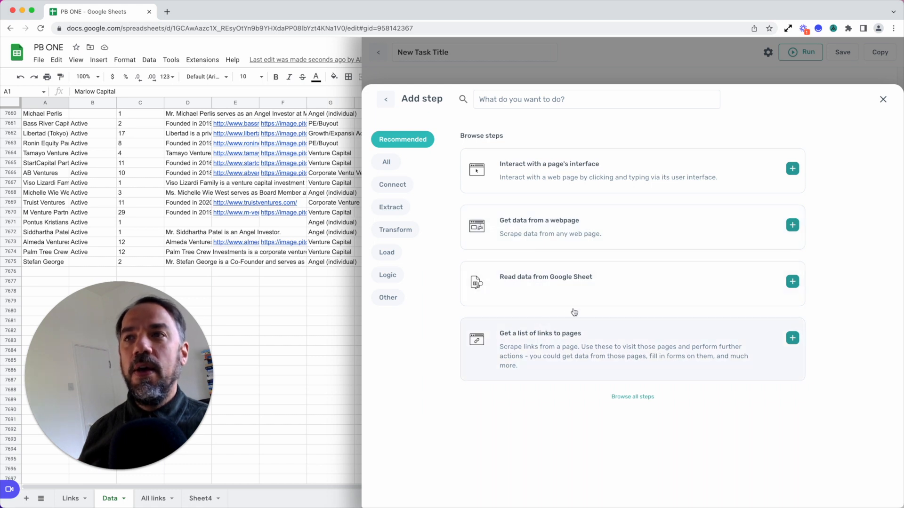
{"action": "left_click", "coordinate": [791, 225]}
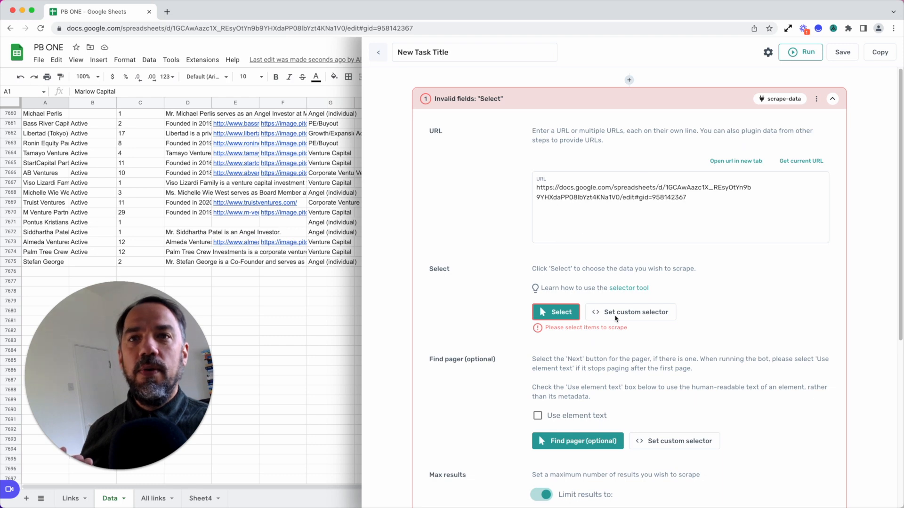
Add a second step after the webpage-scrape step, listing all available step types
{"action": "scroll", "scroll_direction": "down", "scroll_amount": 3}
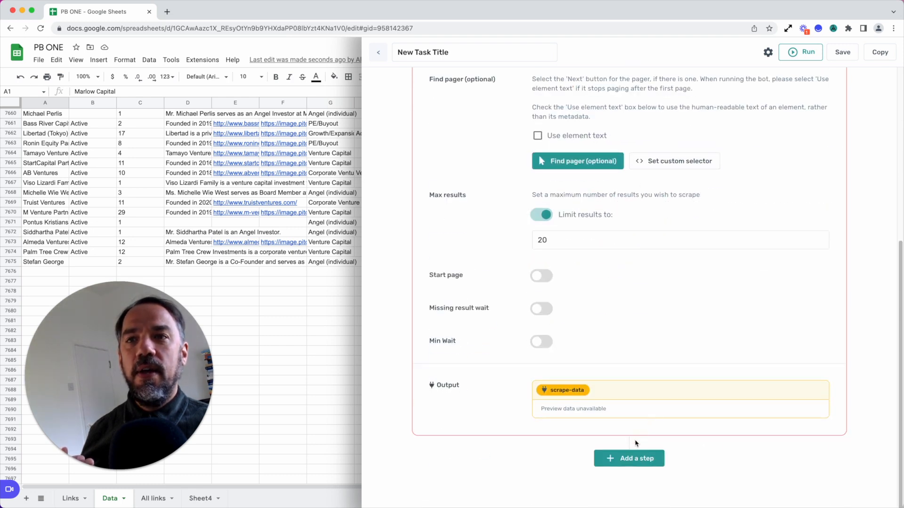
{"action": "left_click", "coordinate": [628, 459]}
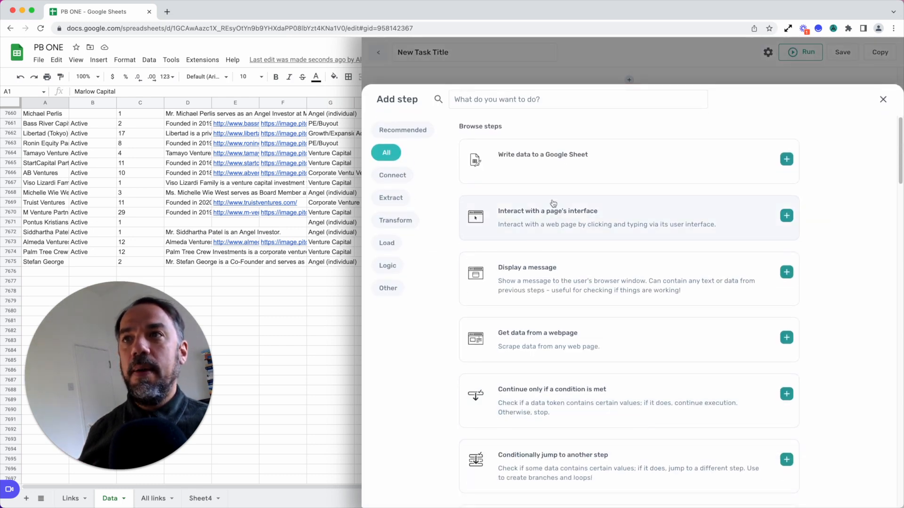
{"action": "mouse_move", "coordinate": [510, 176]}
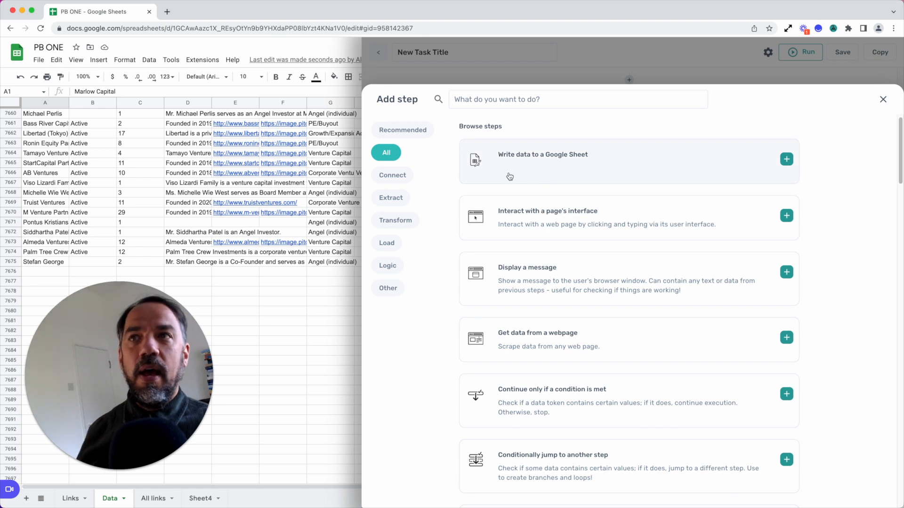
{"action": "mouse_move", "coordinate": [557, 176]}
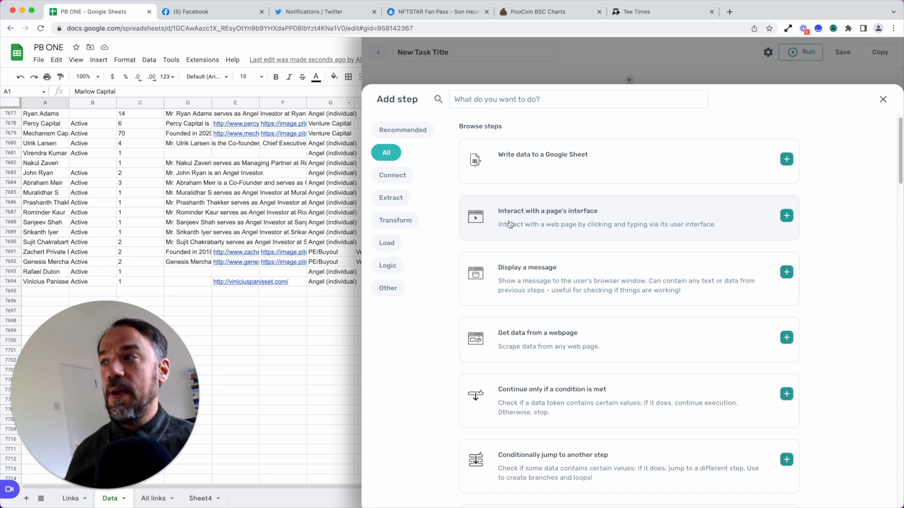
{"action": "mouse_move", "coordinate": [253, 48]}
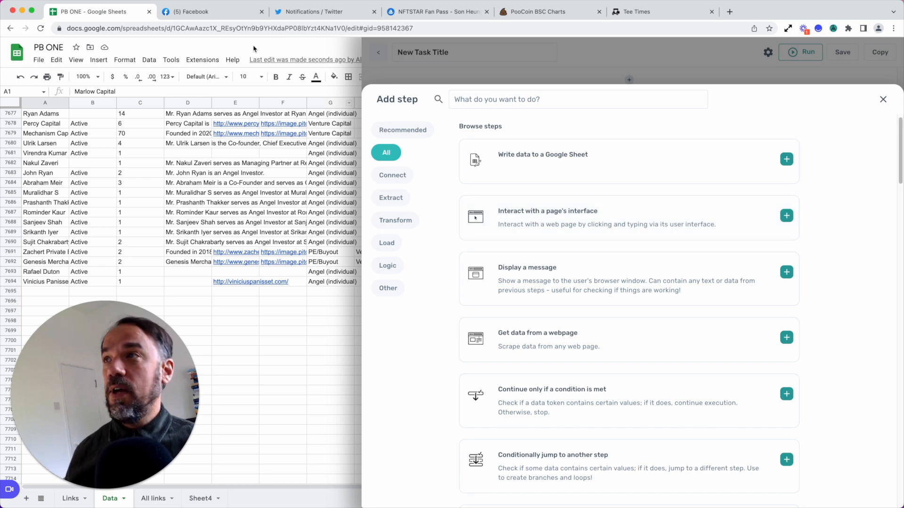
Cycle through the Facebook, Twitter, NFTSTAR, PooCoin tabs and land on the Corica Park Tee Times page
{"action": "left_click", "coordinate": [211, 11]}
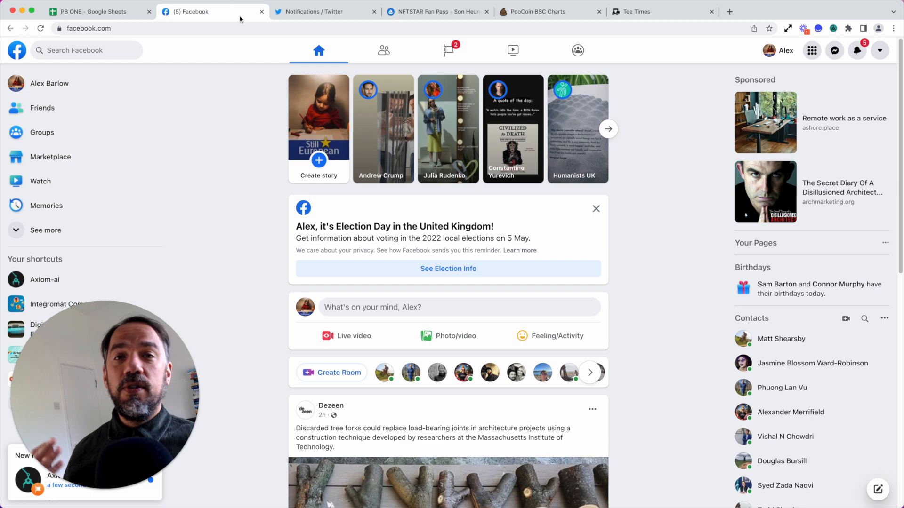
{"action": "left_click", "coordinate": [322, 11]}
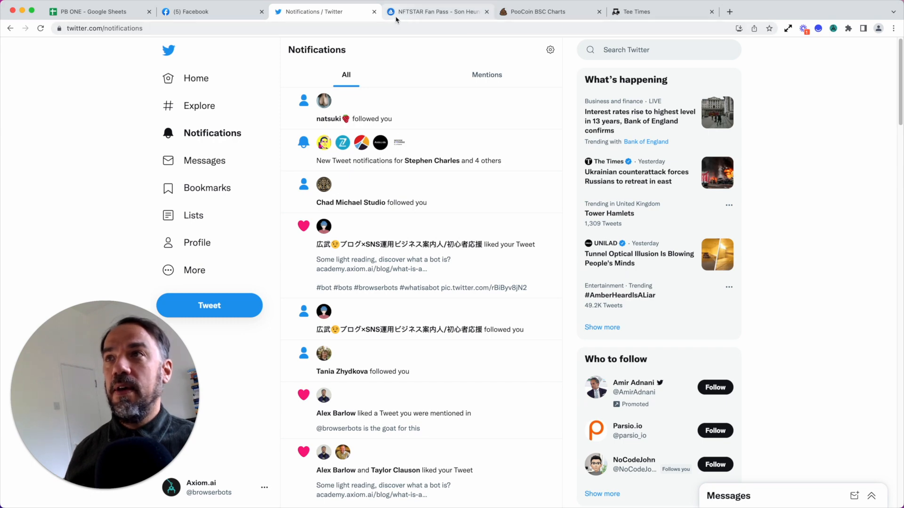
{"action": "left_click", "coordinate": [437, 11]}
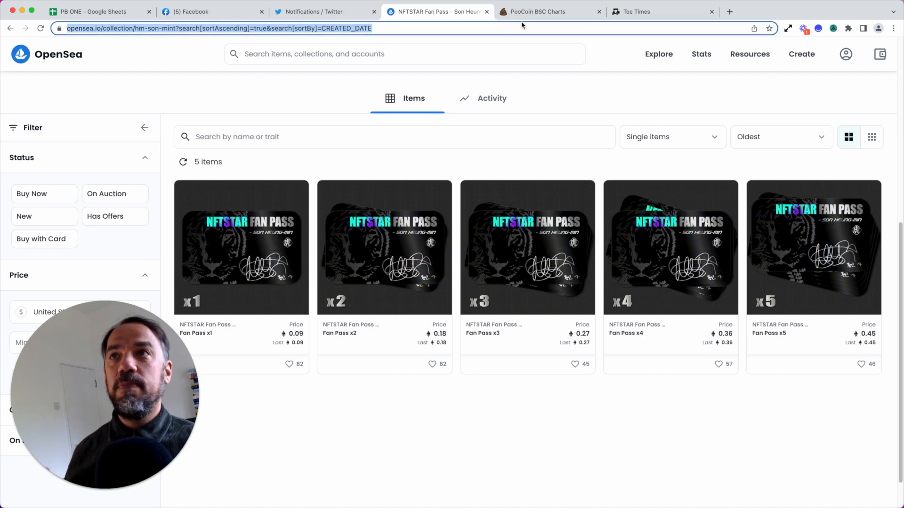
{"action": "left_click", "coordinate": [546, 11]}
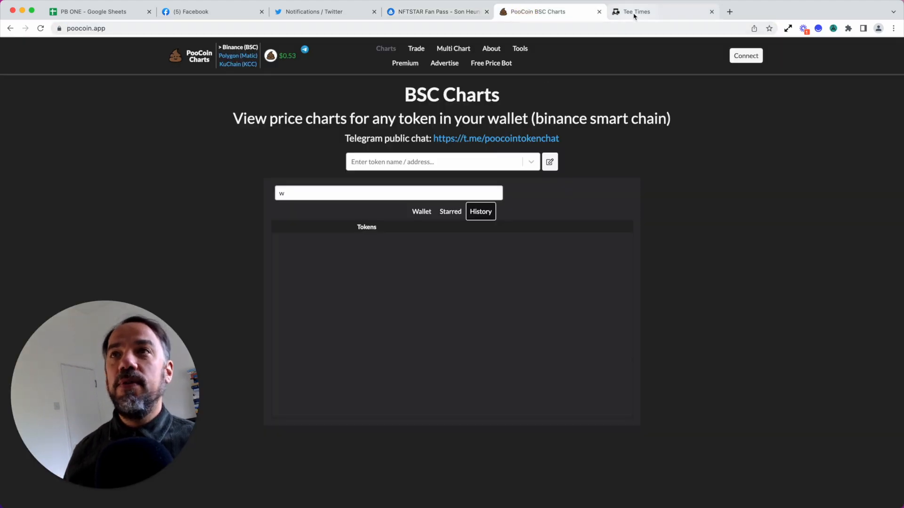
{"action": "left_click", "coordinate": [633, 11]}
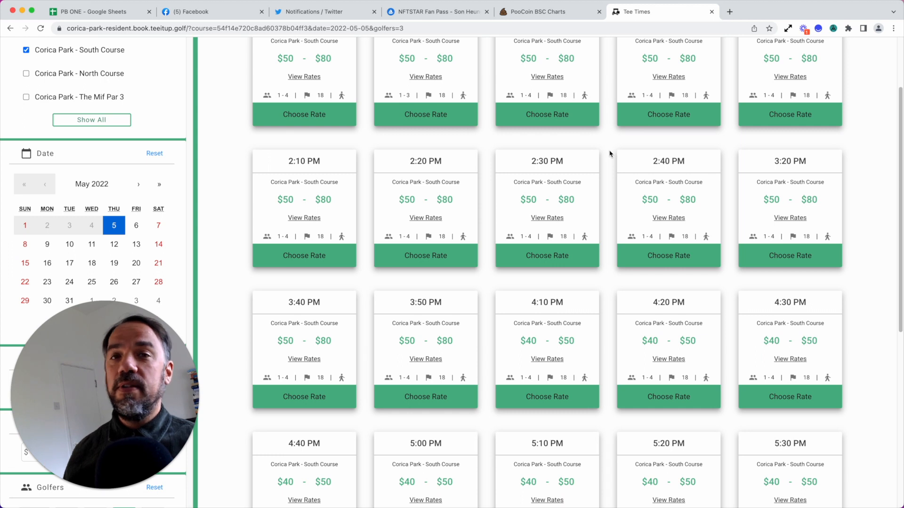
{"action": "mouse_move", "coordinate": [604, 152]}
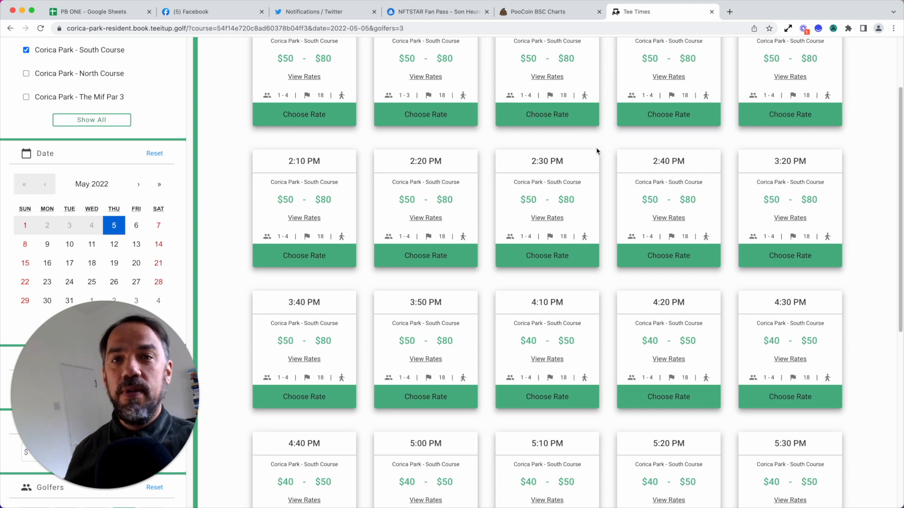
{"action": "mouse_move", "coordinate": [238, 236]}
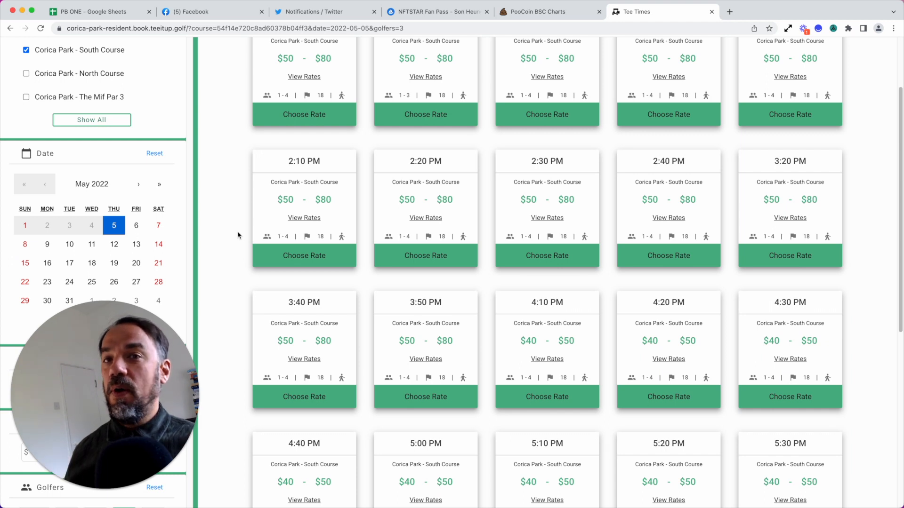
Return to the PB ONE sheet, now holding investor records through row 7739
{"action": "left_click", "coordinate": [89, 11]}
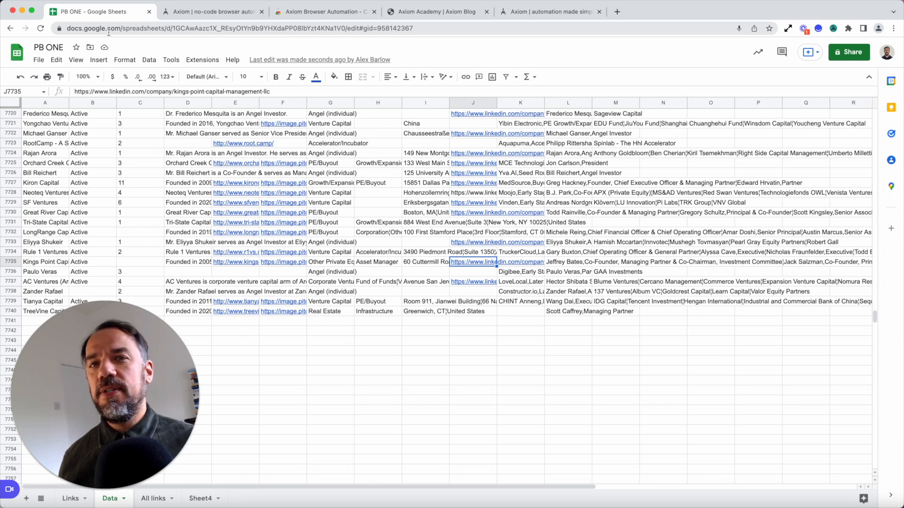
Show the axiom.ai homepage, its Chrome Web Store listing, and the Axiom Academy page
{"action": "left_click", "coordinate": [211, 11]}
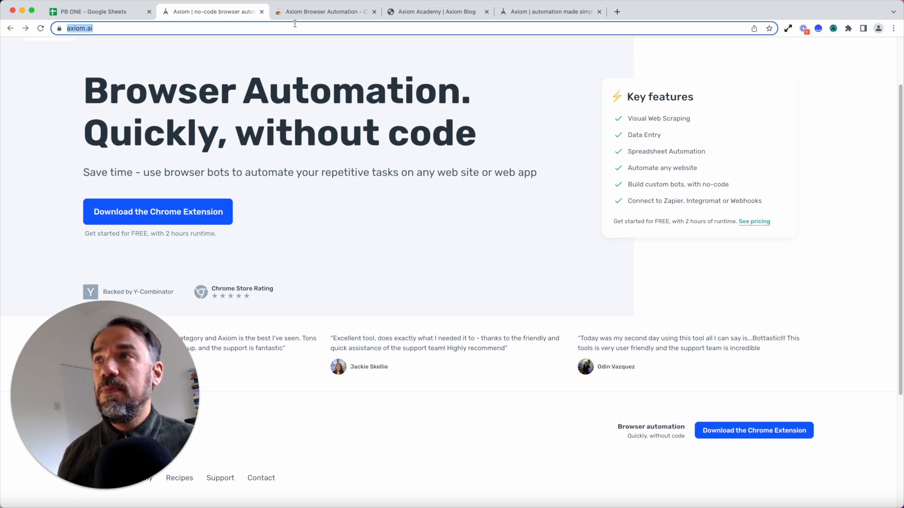
{"action": "left_click", "coordinate": [157, 212]}
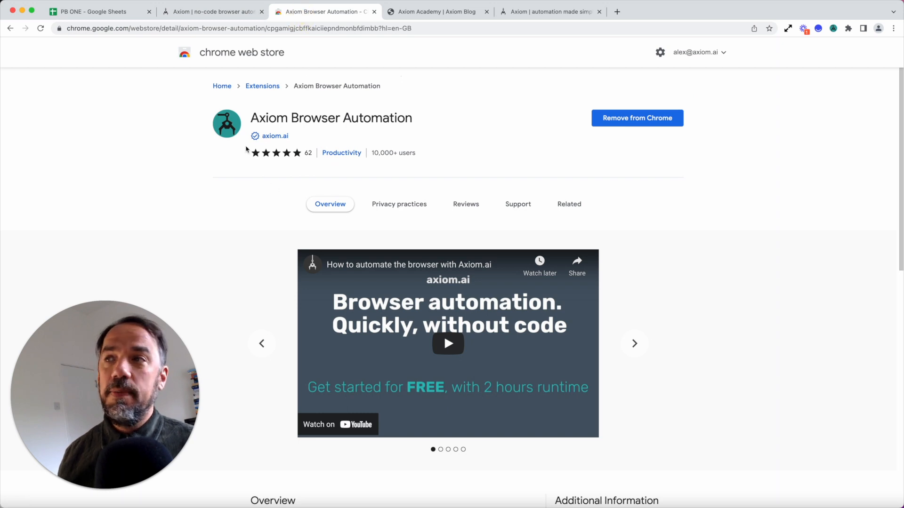
{"action": "mouse_move", "coordinate": [263, 166]}
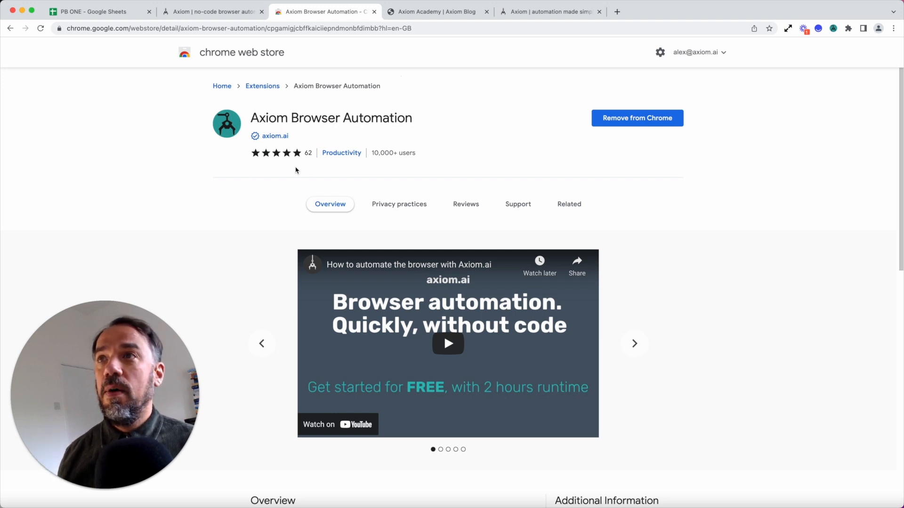
{"action": "left_click", "coordinate": [436, 11]}
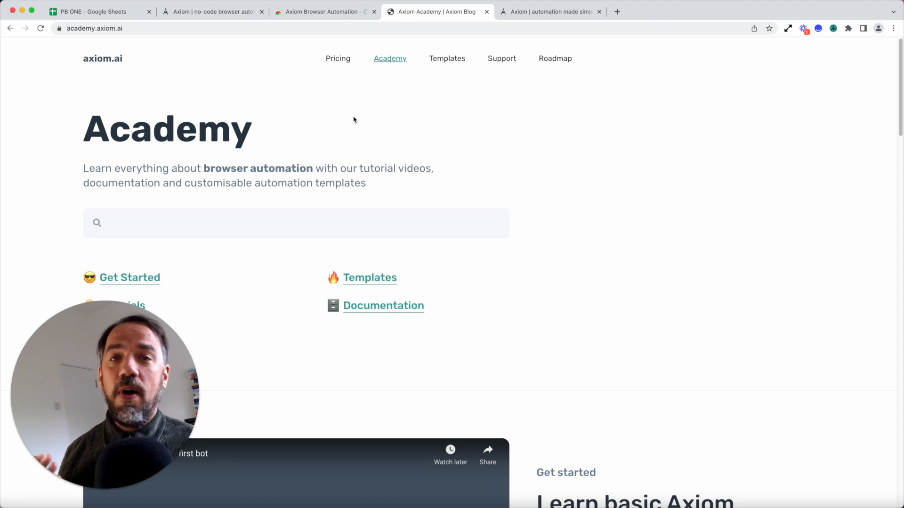
Move from the Academy page to Axiom's customer support page requesting a screen-recording link
{"action": "scroll", "scroll_direction": "down", "scroll_amount": 3}
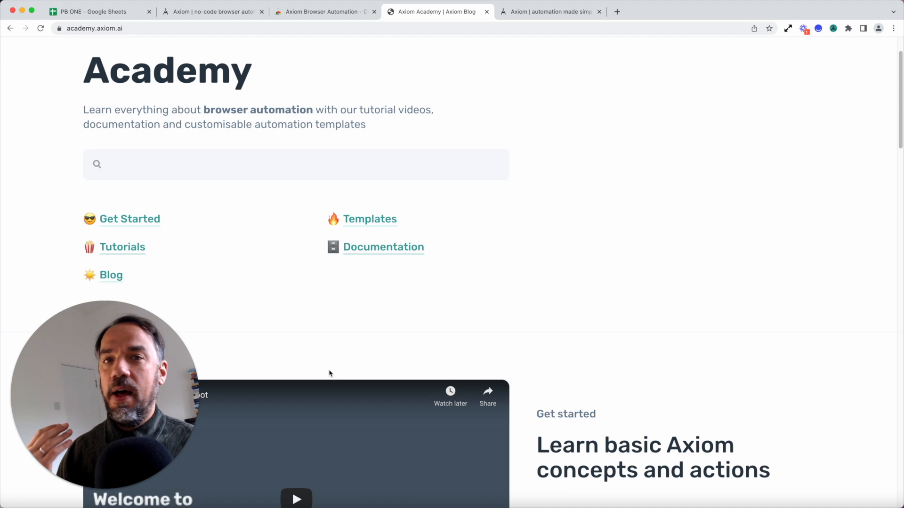
{"action": "mouse_move", "coordinate": [336, 371]}
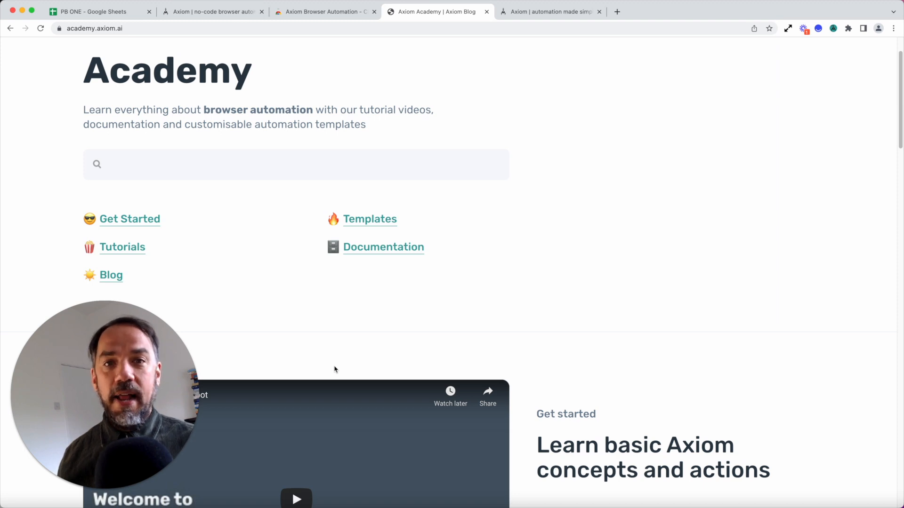
{"action": "mouse_move", "coordinate": [365, 336]}
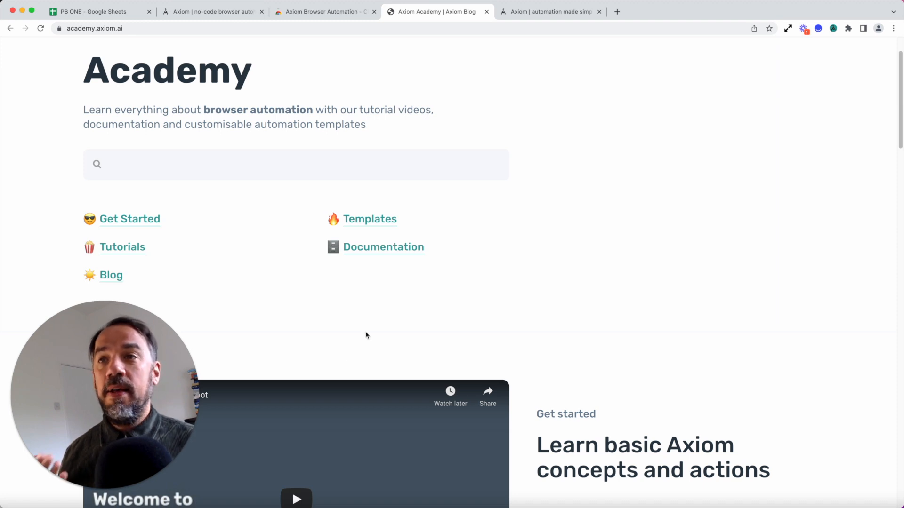
{"action": "left_click", "coordinate": [550, 12]}
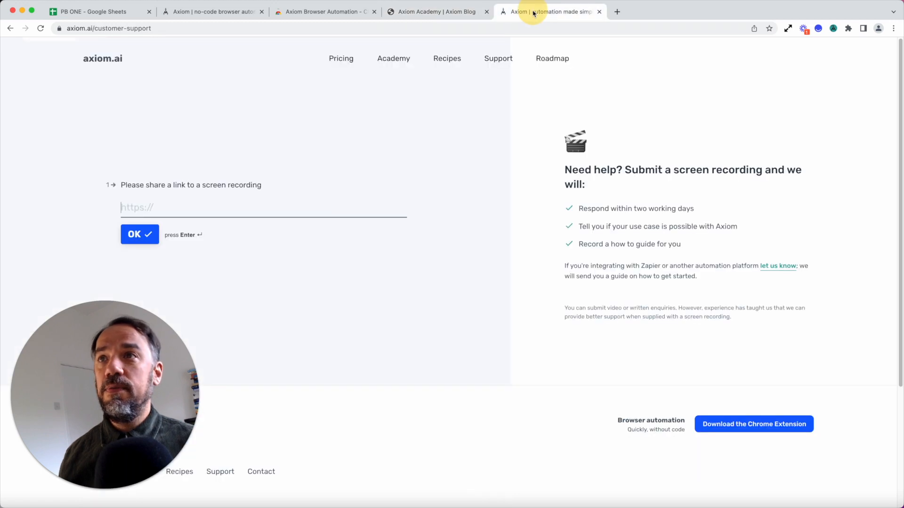